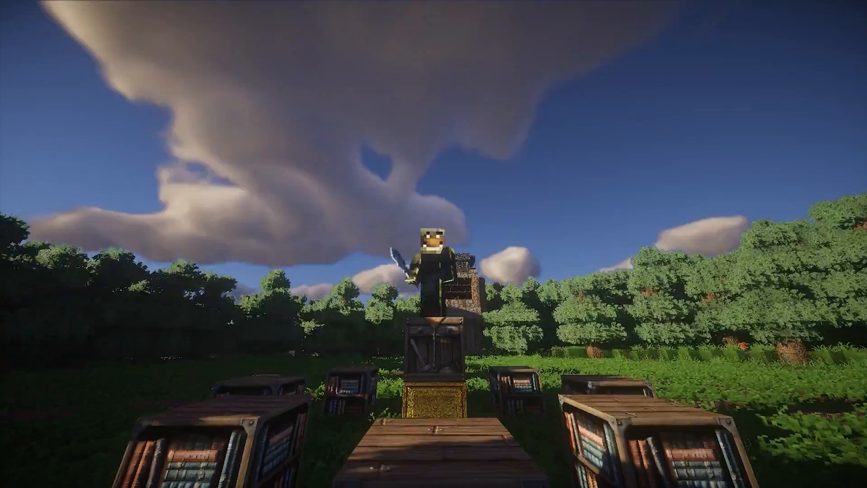
mouse_move(433, 244)
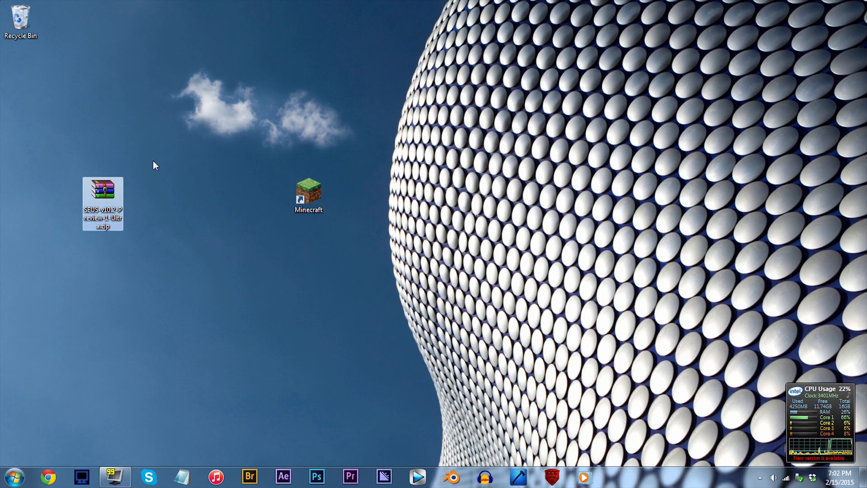
mouse_move(199, 346)
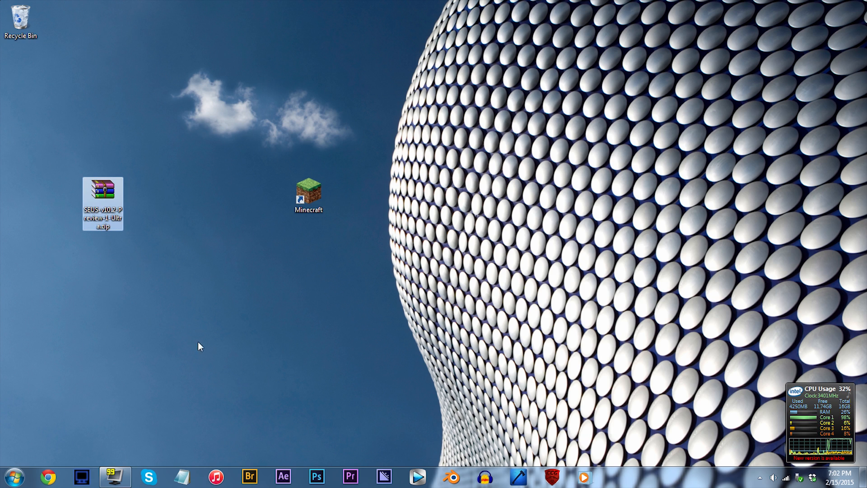
mouse_move(136, 104)
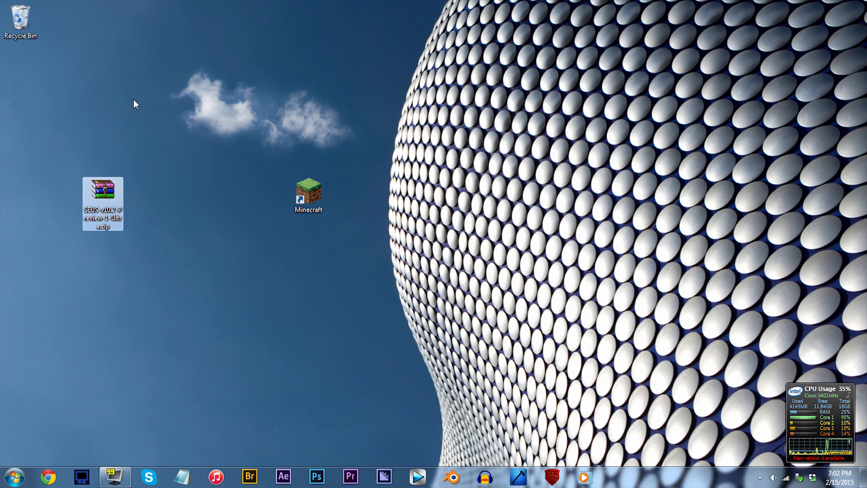
mouse_move(29, 164)
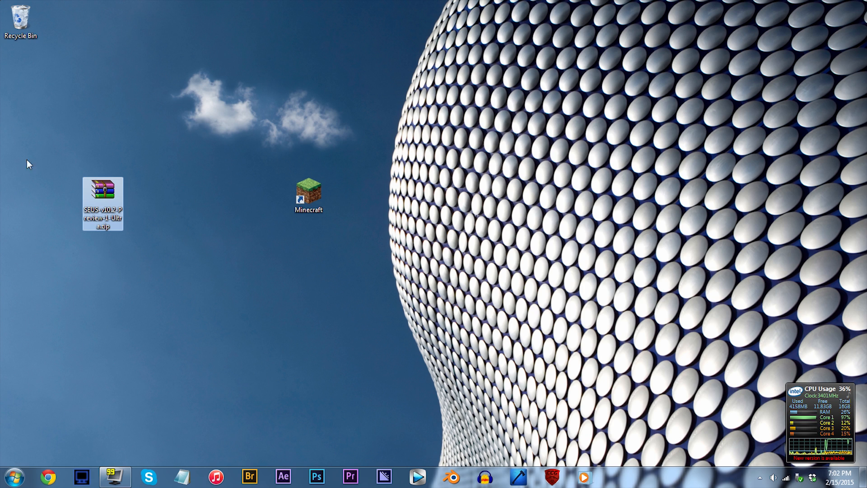
mouse_move(371, 220)
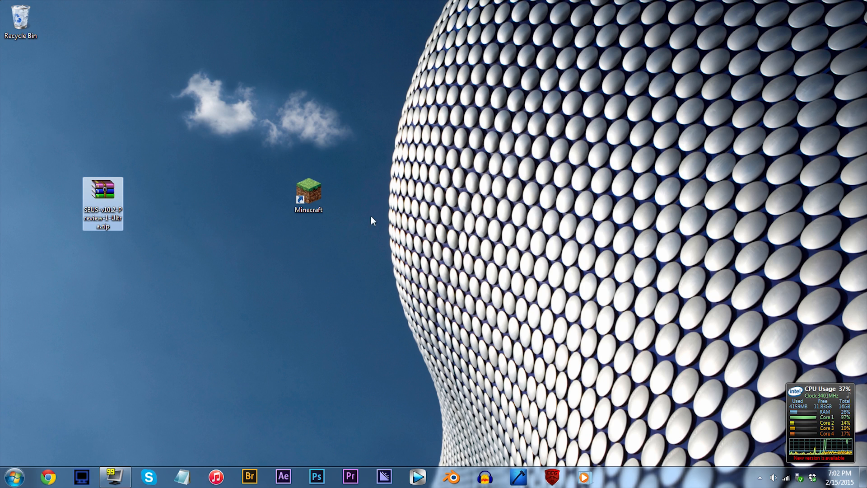
mouse_move(185, 315)
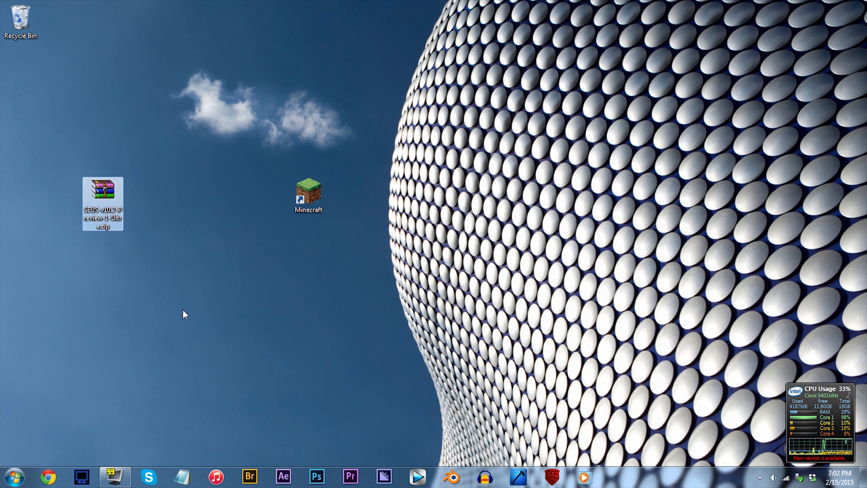
mouse_move(98, 106)
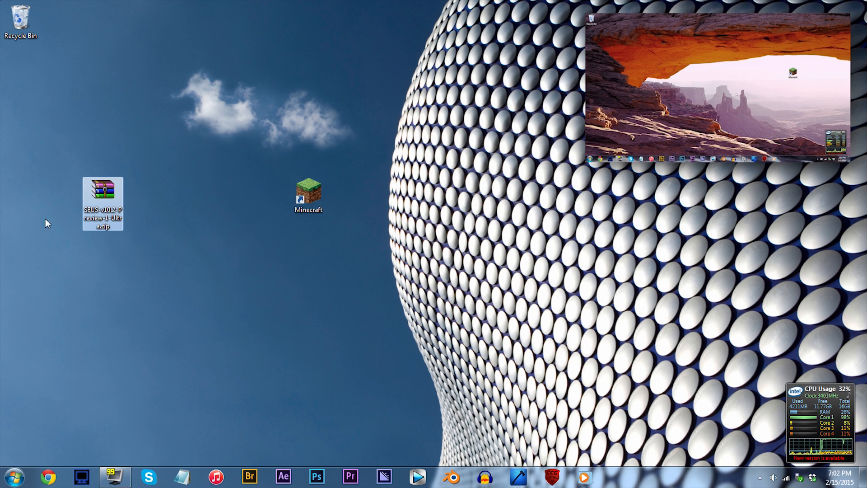
mouse_move(334, 265)
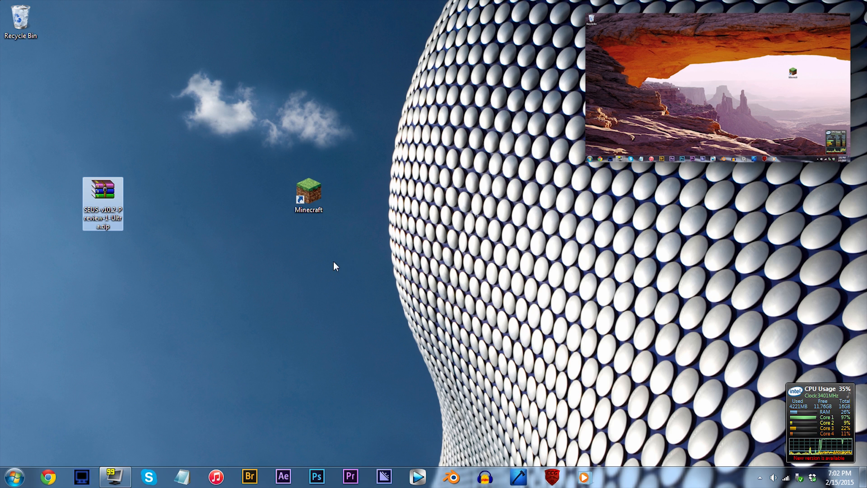
mouse_move(236, 242)
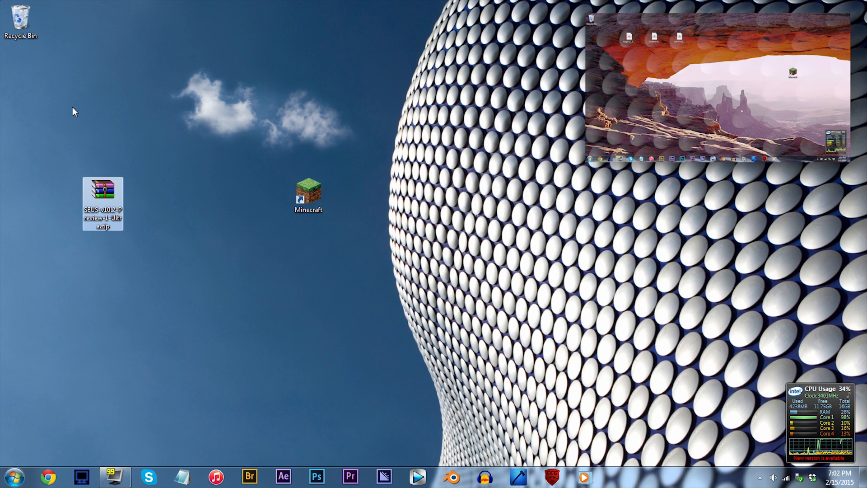
- Extract the SEUS v10.2 Preview 1 Ultra archive into its same-named Desktop folder
right_click(102, 199)
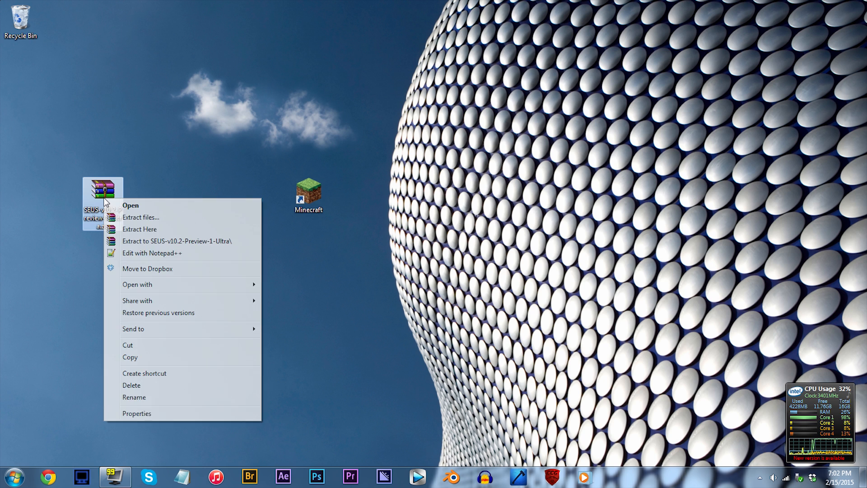
click(141, 217)
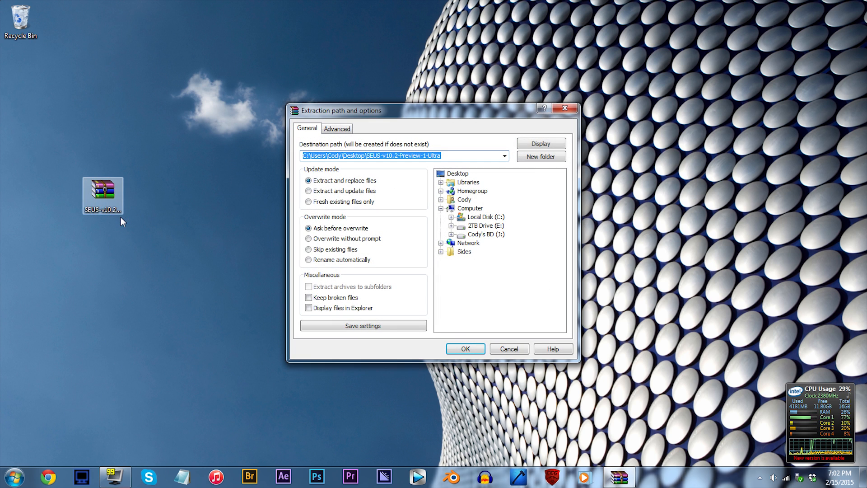
click(464, 349)
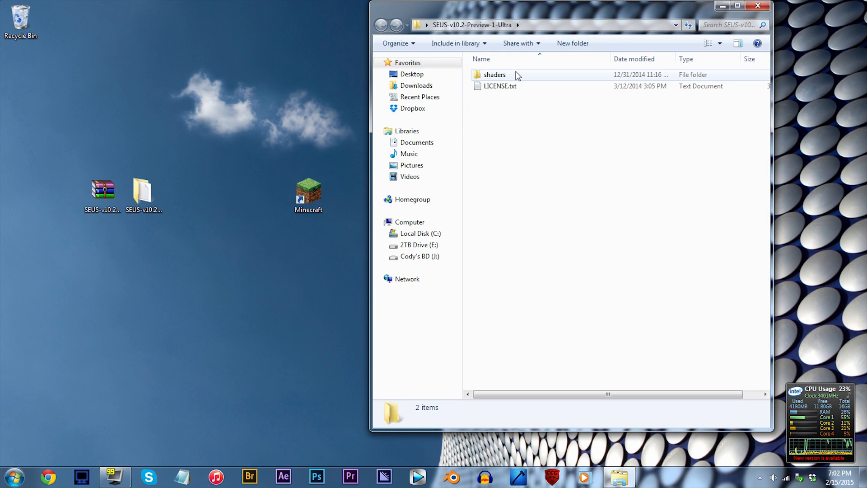
- Enter the shaders folder and select composite.fsh
double_click(494, 75)
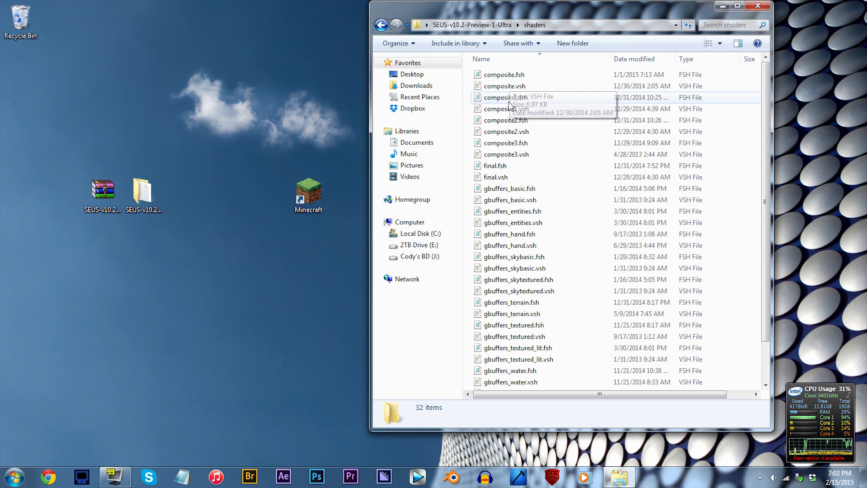
mouse_move(537, 85)
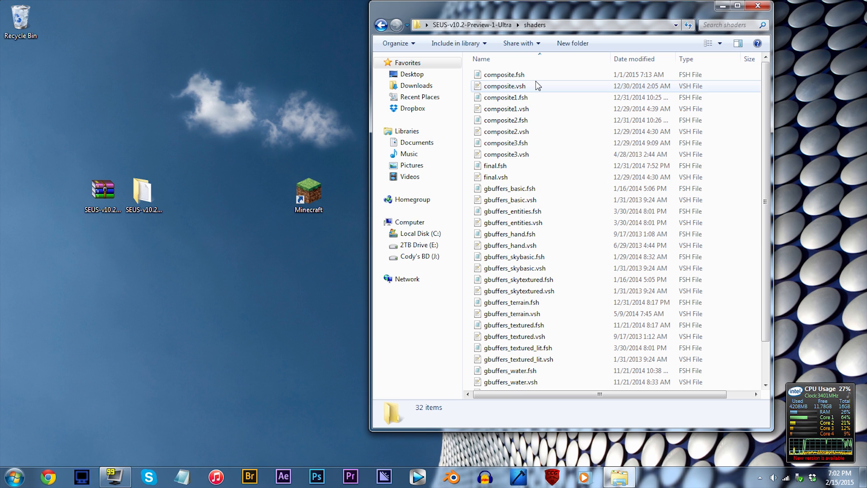
click(503, 74)
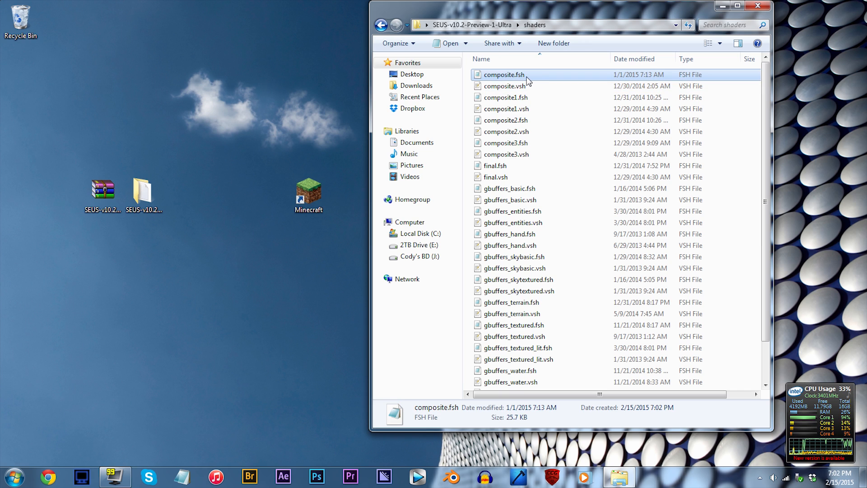
mouse_move(514, 78)
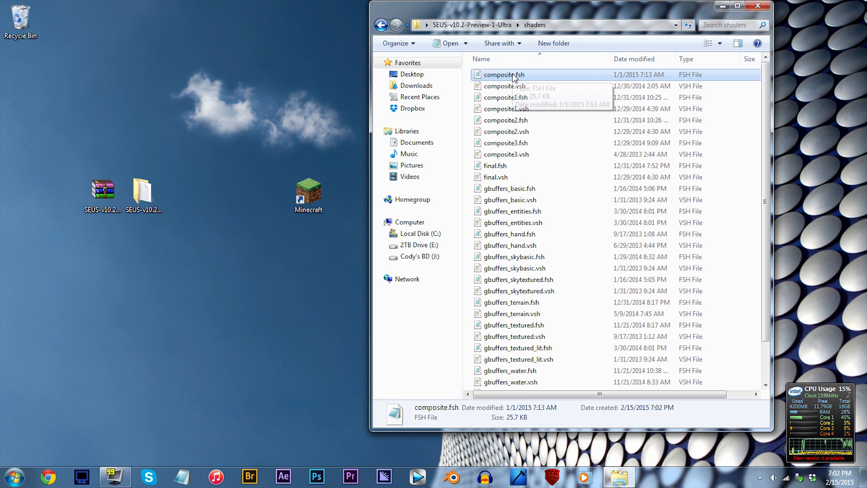
mouse_move(529, 103)
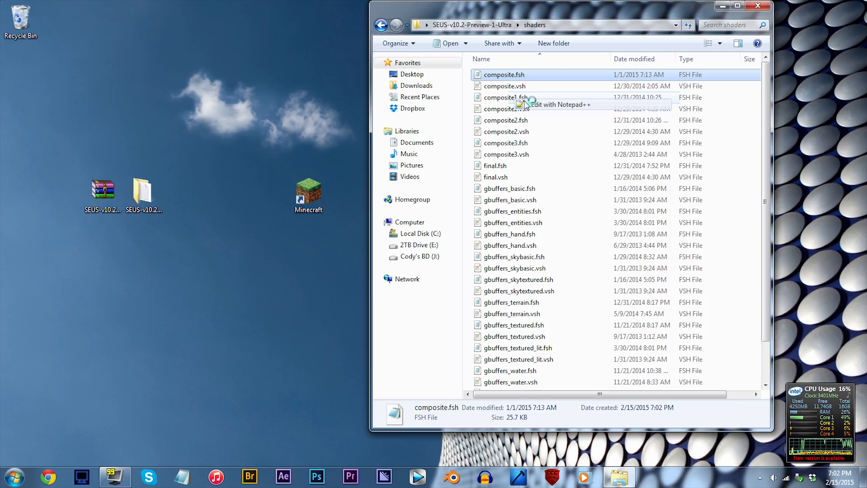
- Uncomment the CalculateClouds2 call near line 660 of composite.fsh and save the file
click(554, 105)
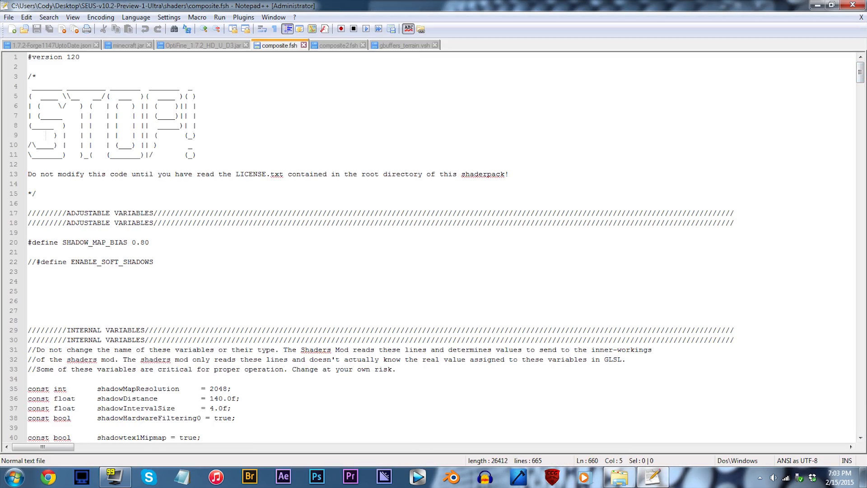
scroll(down, 3)
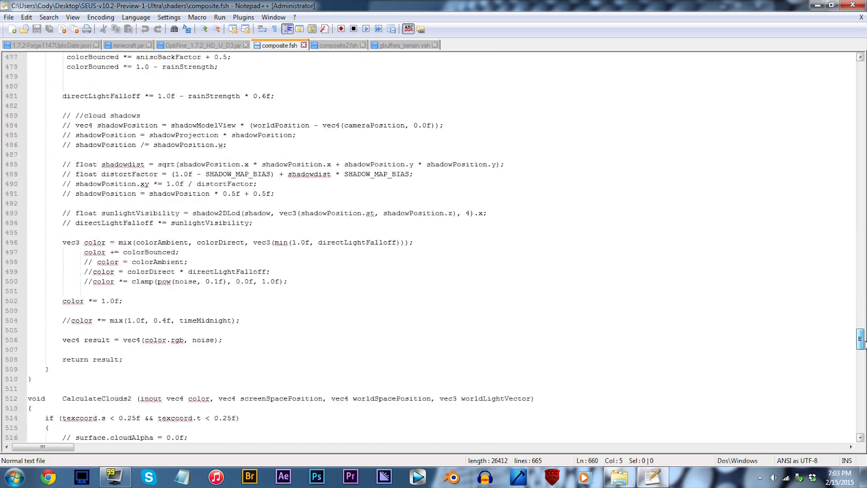
scroll(down, 3)
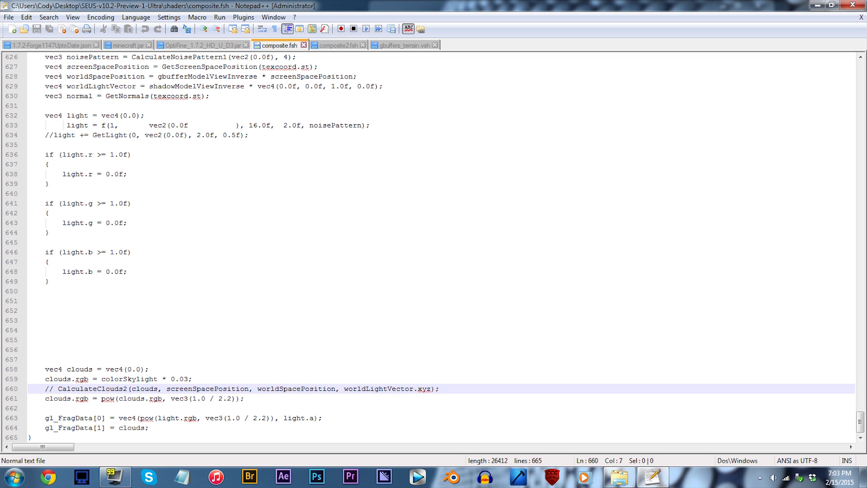
click(852, 5)
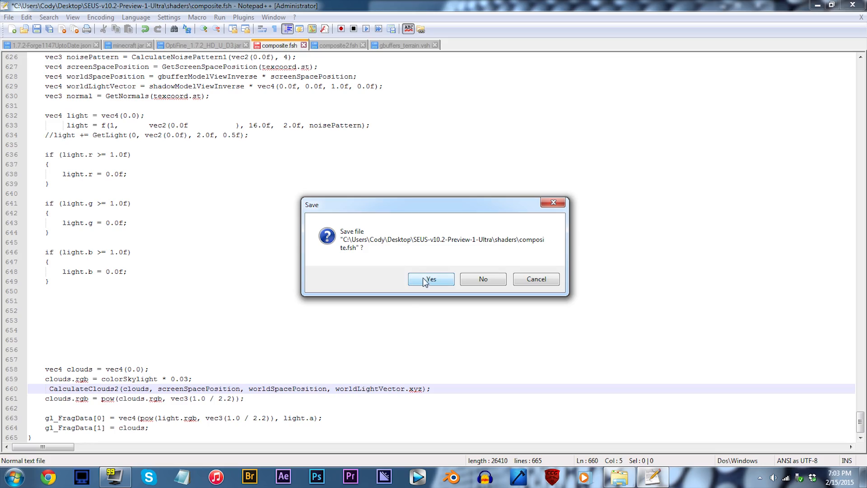
click(431, 279)
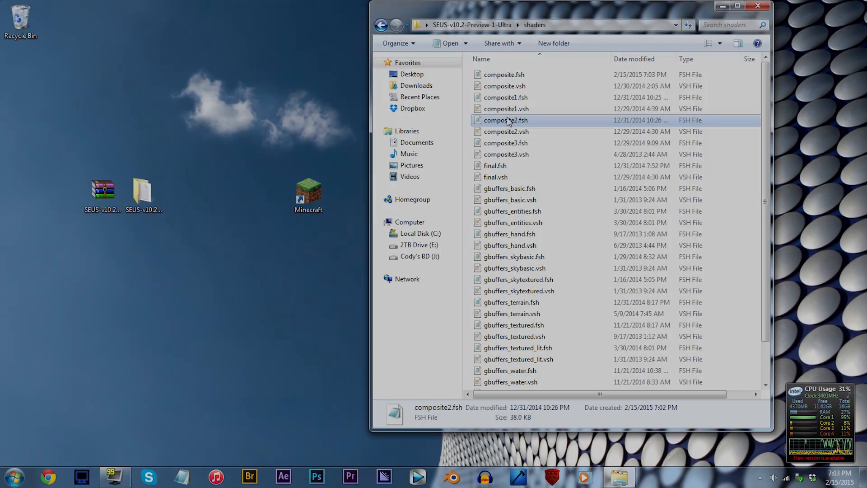
- Open composite2.fsh in Notepad++ via Edit with Notepad++
right_click(504, 120)
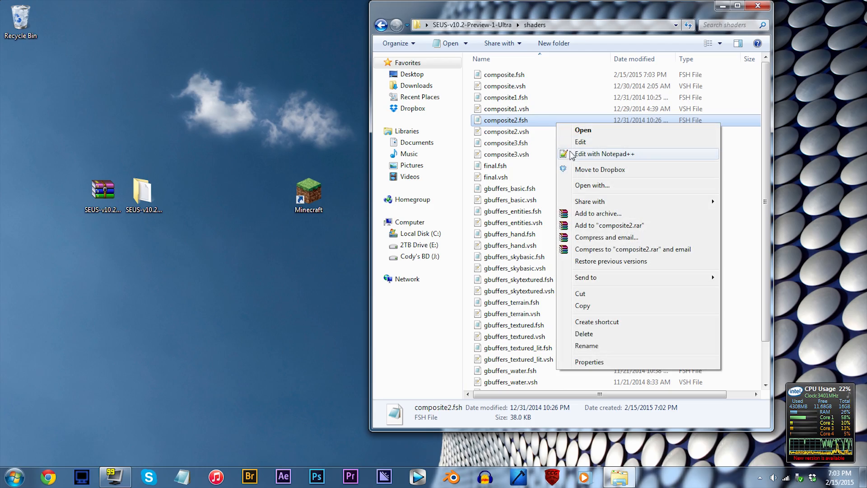
click(605, 153)
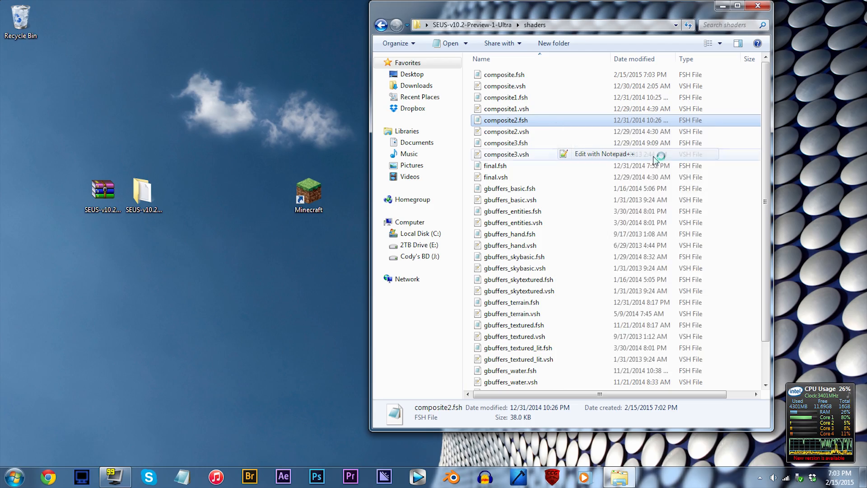
click(601, 154)
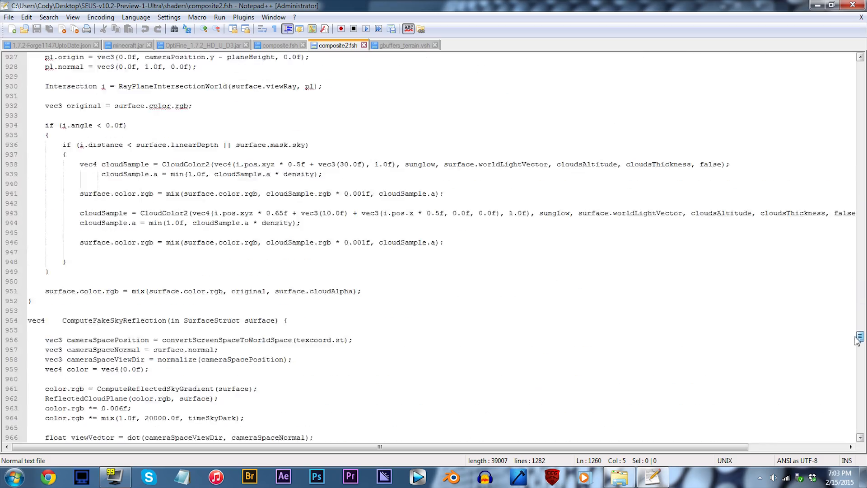
- Comment out CloudPlane(surface) near line 1260 with // and save composite2.fsh
scroll(down, 3)
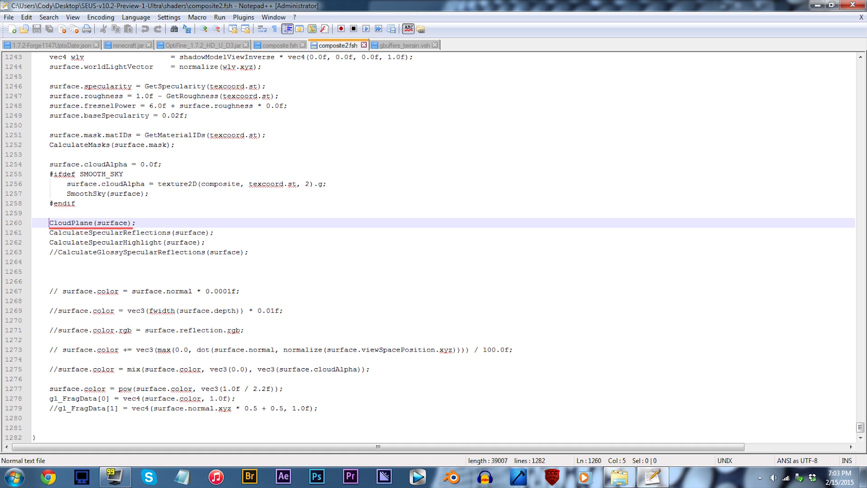
text(//)
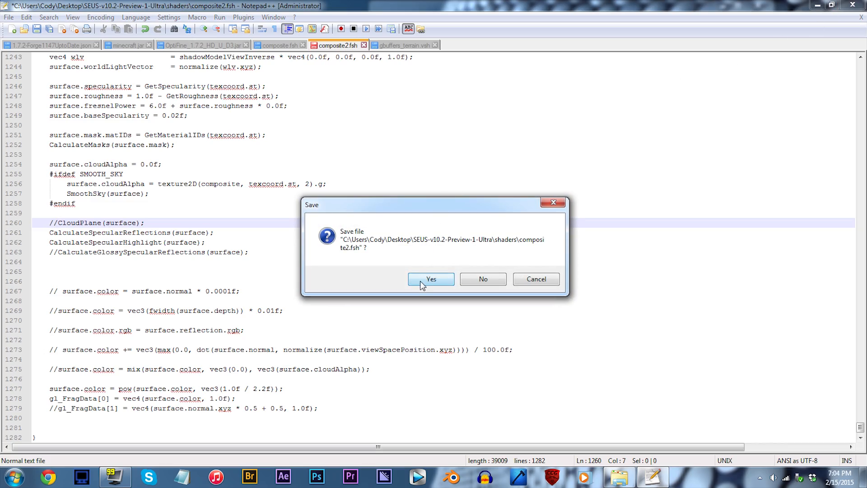
click(431, 279)
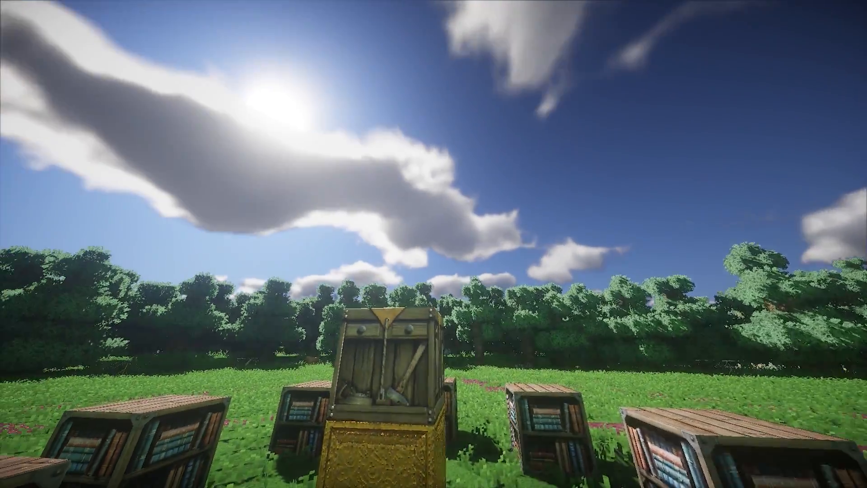
mouse_move(434, 244)
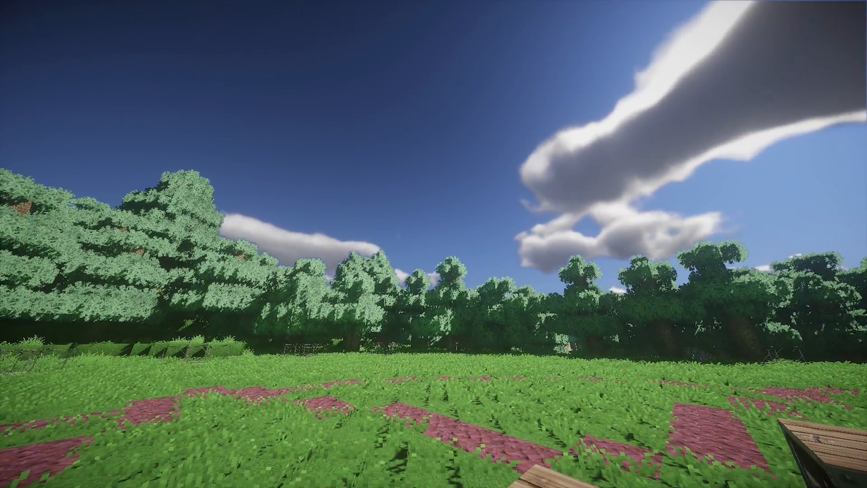
mouse_move(433, 244)
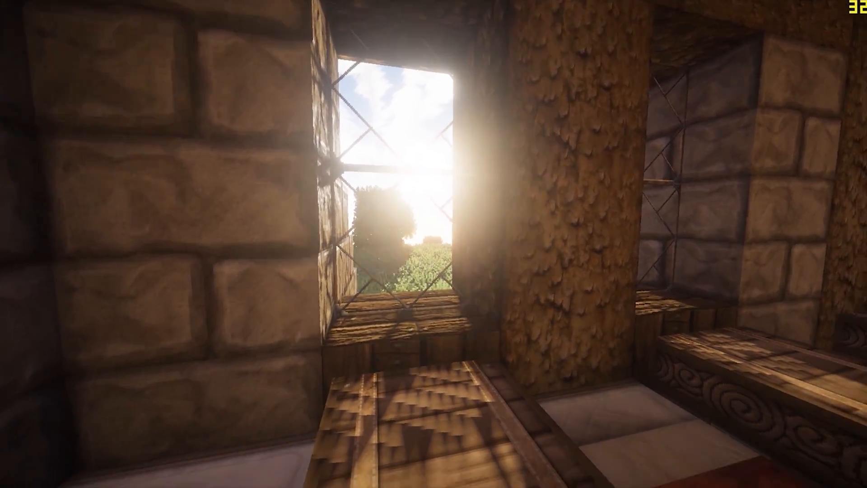
mouse_move(434, 243)
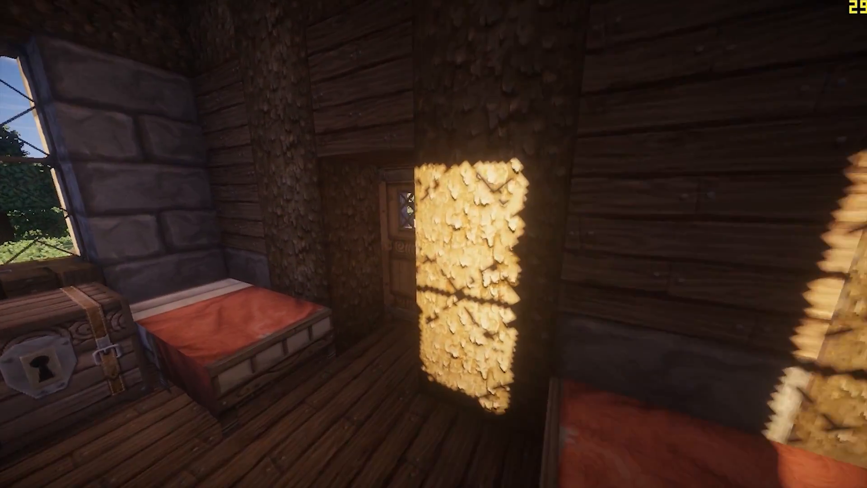